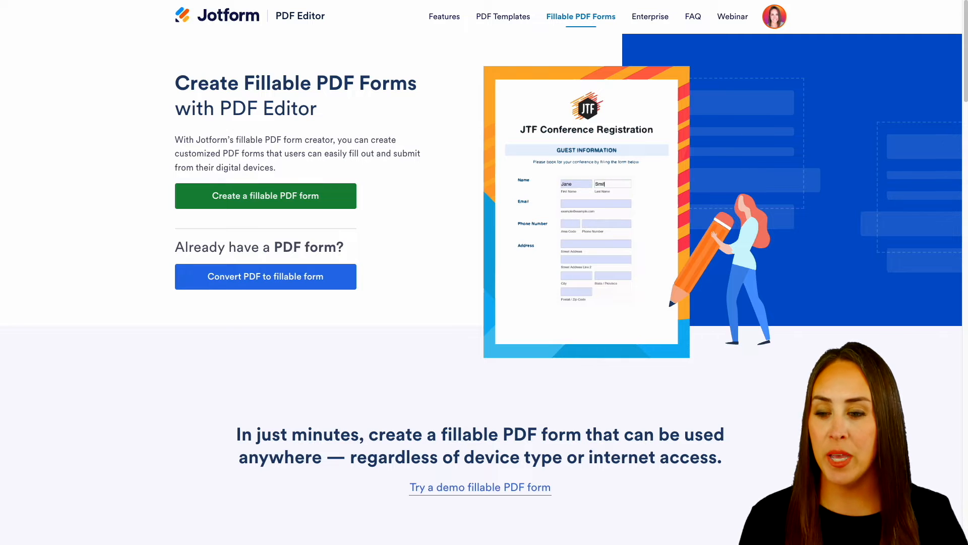
Start a new fillable PDF form from a blank page
{"action": "left_click", "coordinate": [265, 277]}
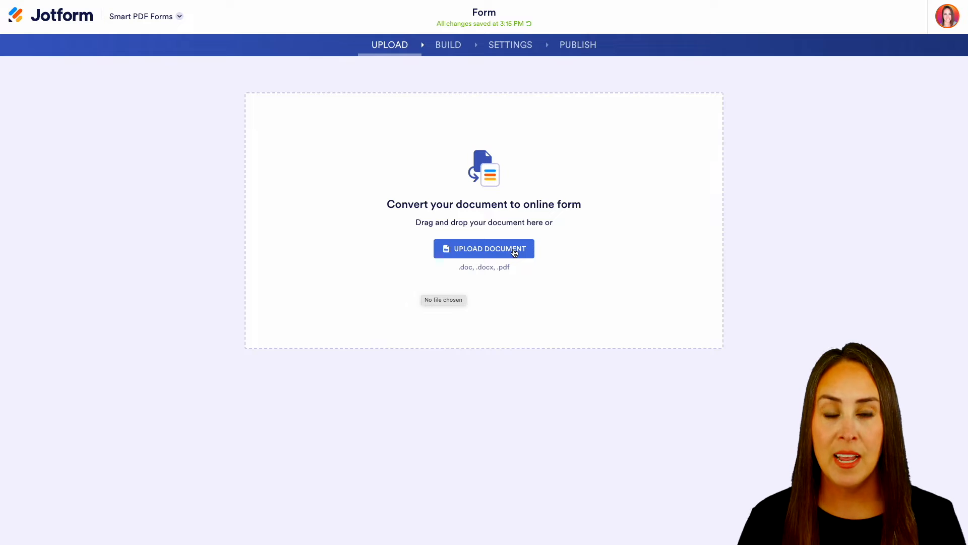
{"action": "mouse_move", "coordinate": [390, 160]}
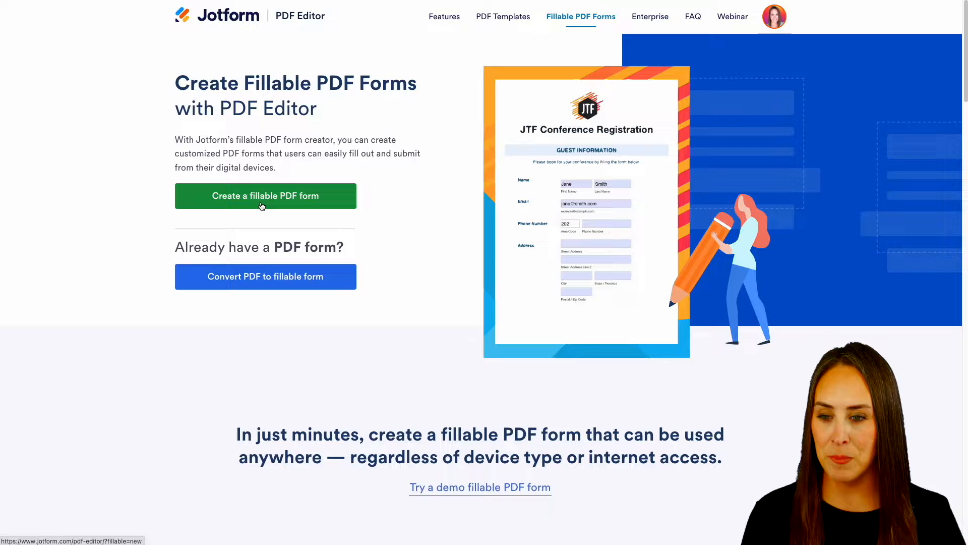
{"action": "left_click", "coordinate": [265, 194]}
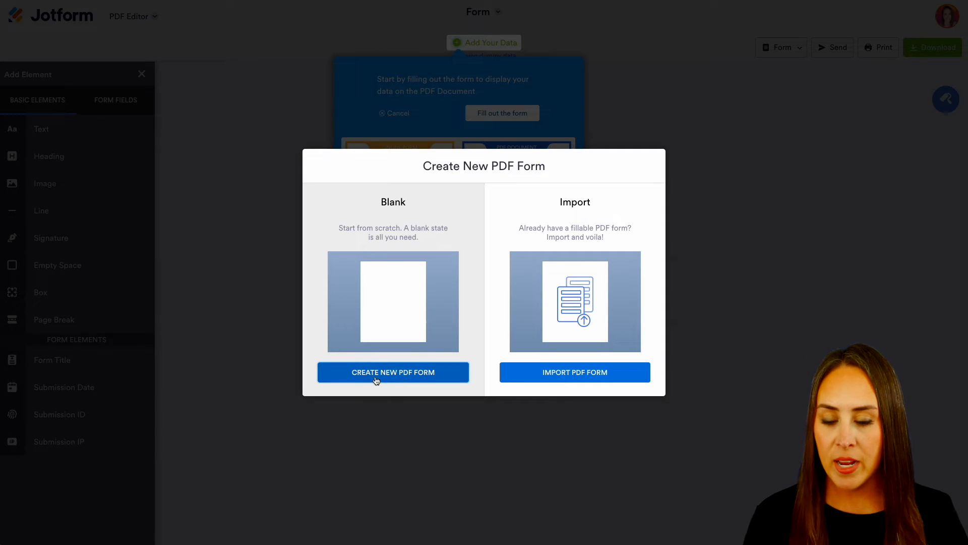
{"action": "left_click", "coordinate": [392, 372]}
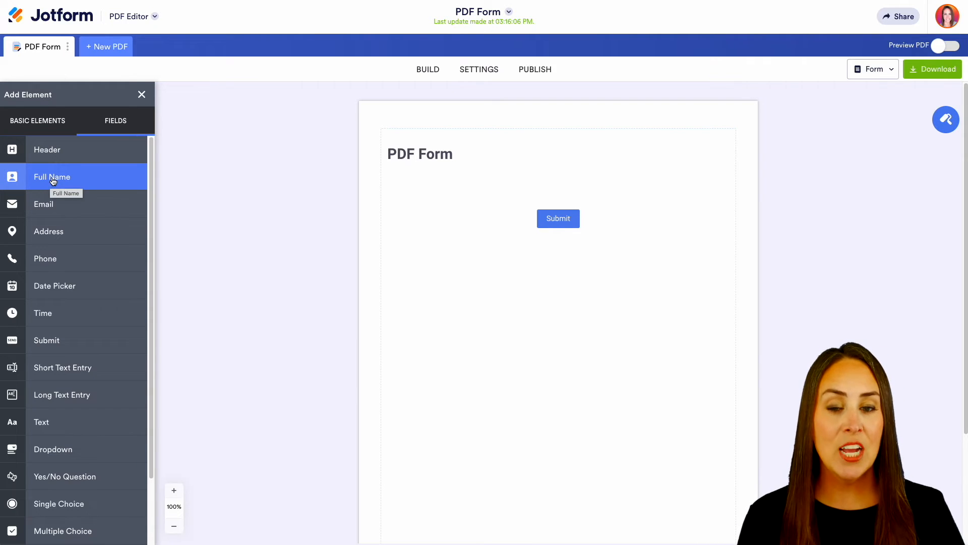
Add a Full Name field and an Email field, deleting the misplaced email copy
{"action": "left_click", "coordinate": [52, 176]}
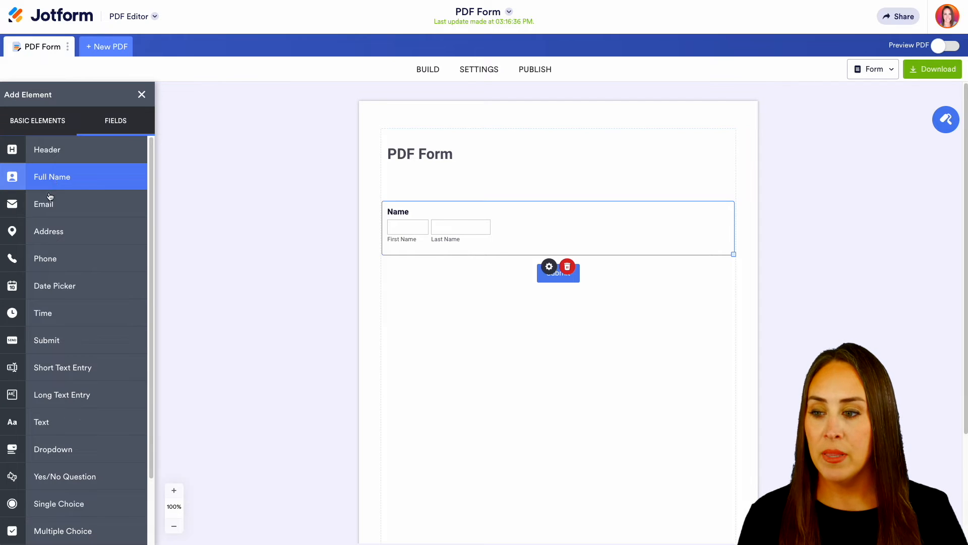
{"action": "left_click", "coordinate": [44, 204]}
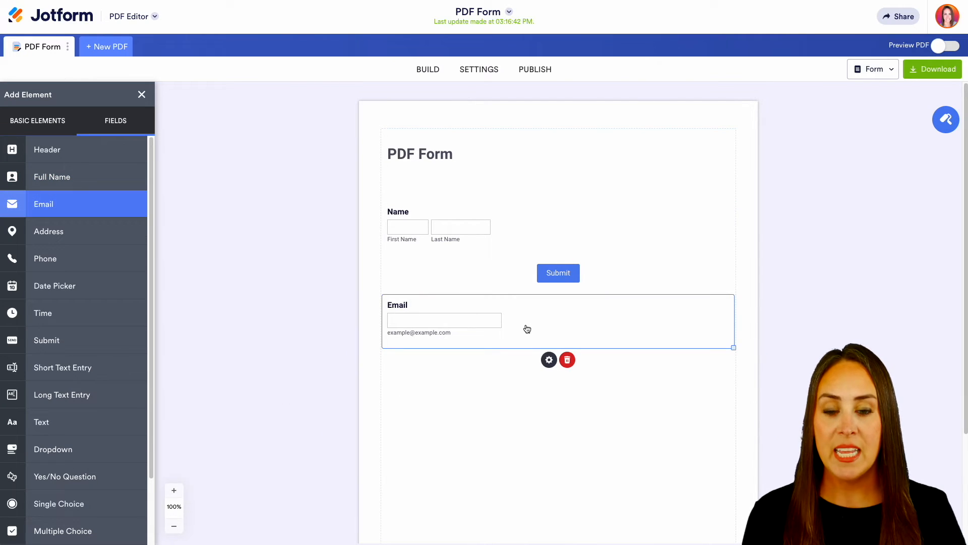
{"action": "left_click", "coordinate": [565, 359]}
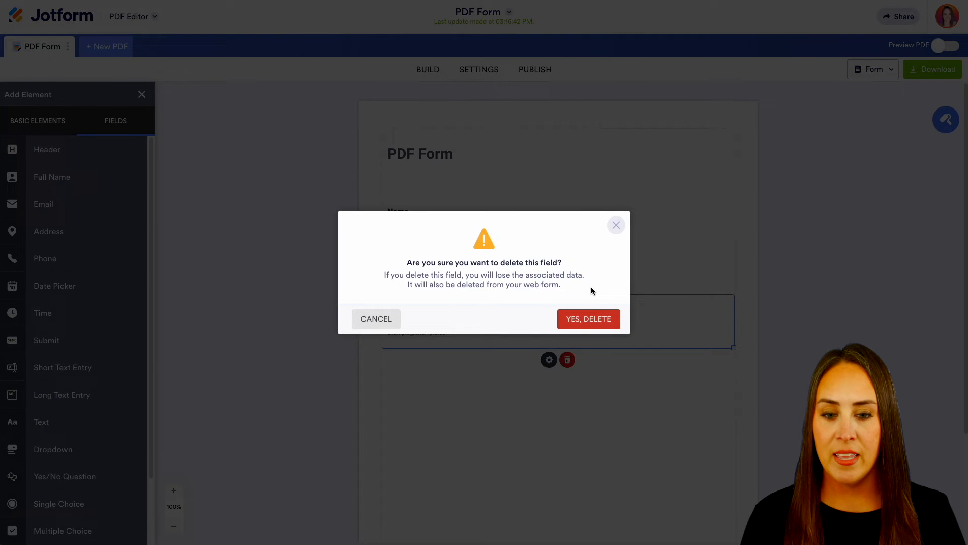
{"action": "left_click", "coordinate": [375, 319]}
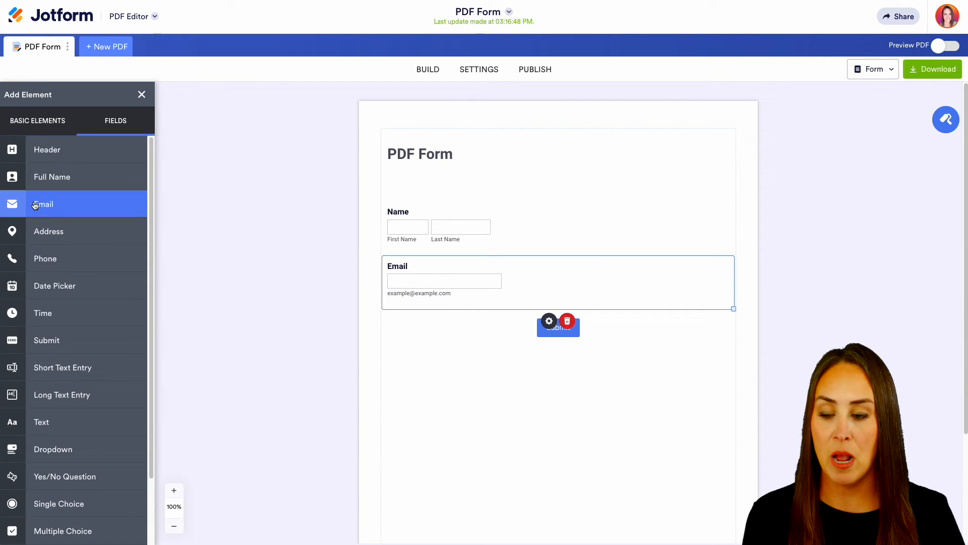
{"action": "scroll", "scroll_direction": "down", "scroll_amount": 3}
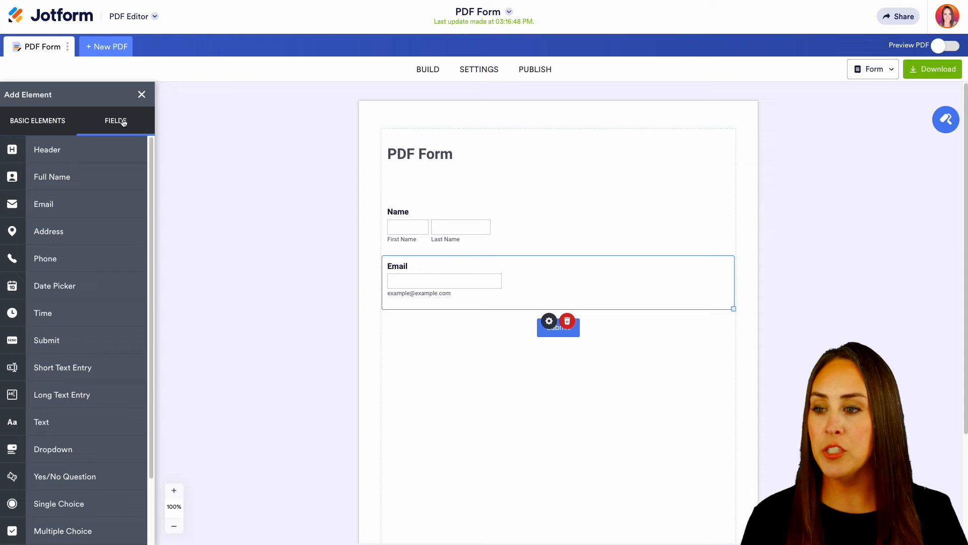
From Basic Elements, add a divider line under Email and a Signature field below it
{"action": "left_click", "coordinate": [37, 120]}
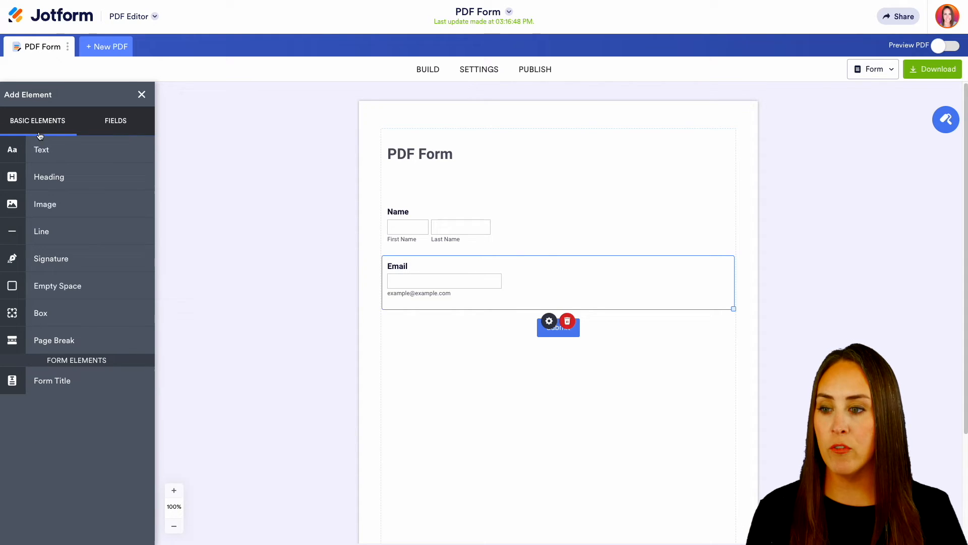
{"action": "mouse_move", "coordinate": [44, 204]}
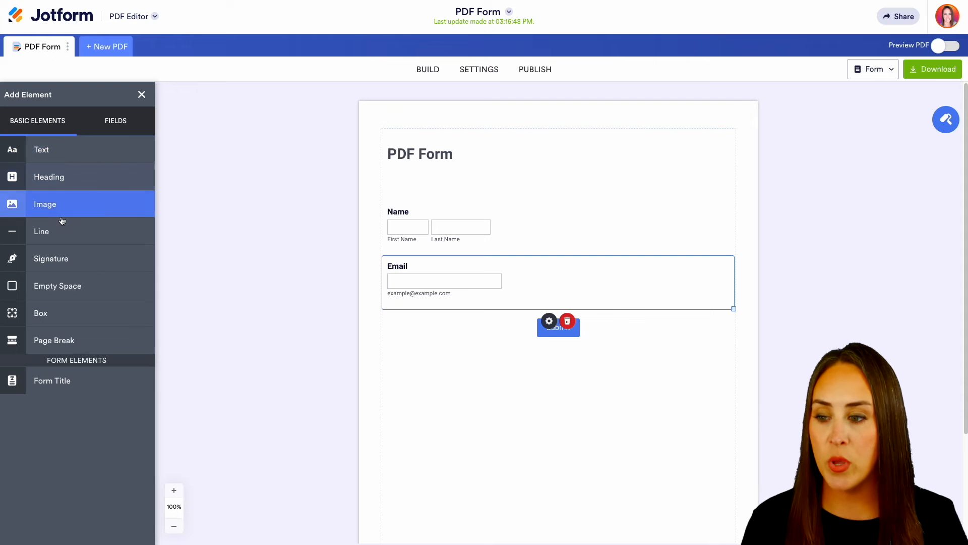
{"action": "left_click", "coordinate": [41, 231]}
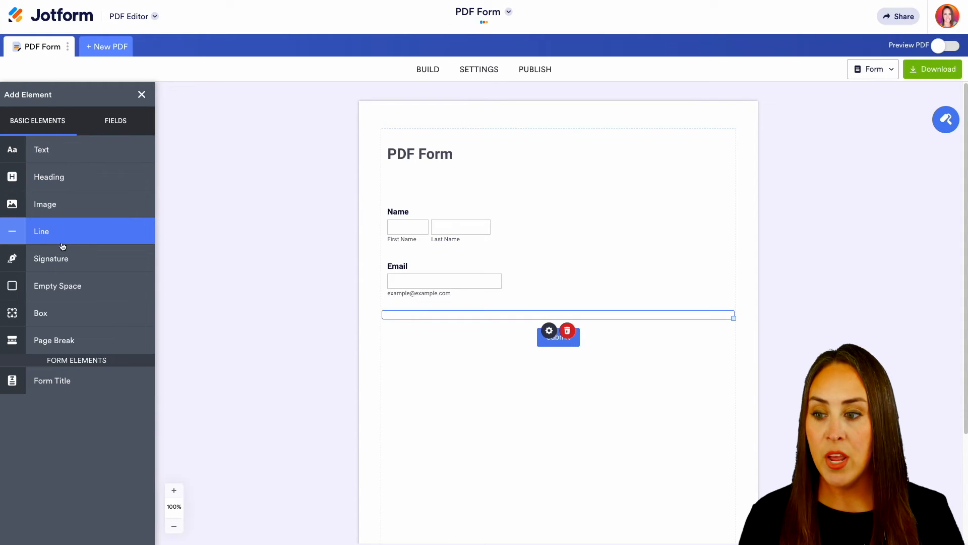
{"action": "left_click", "coordinate": [51, 258]}
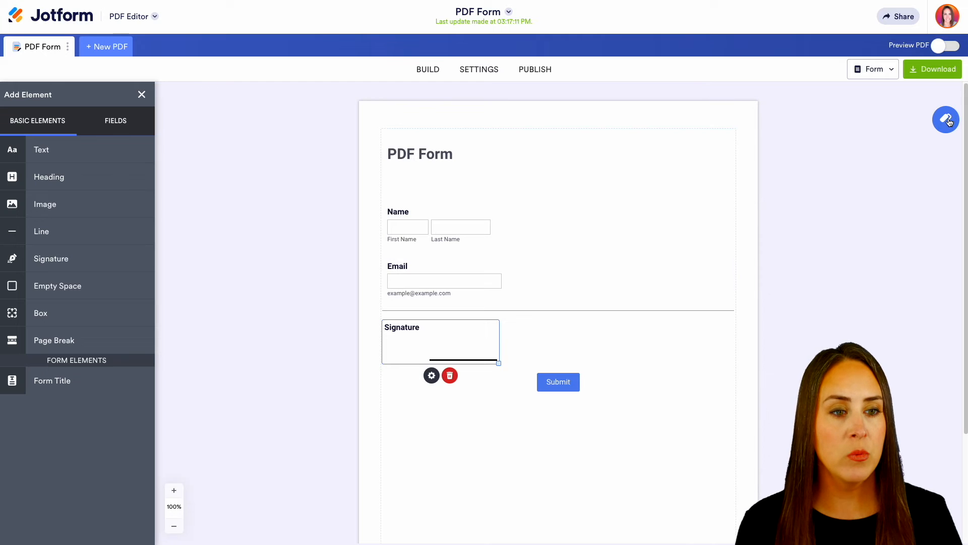
Review the Layout Settings panel, then switch on Preview PDF to see the finished form
{"action": "left_click", "coordinate": [945, 119]}
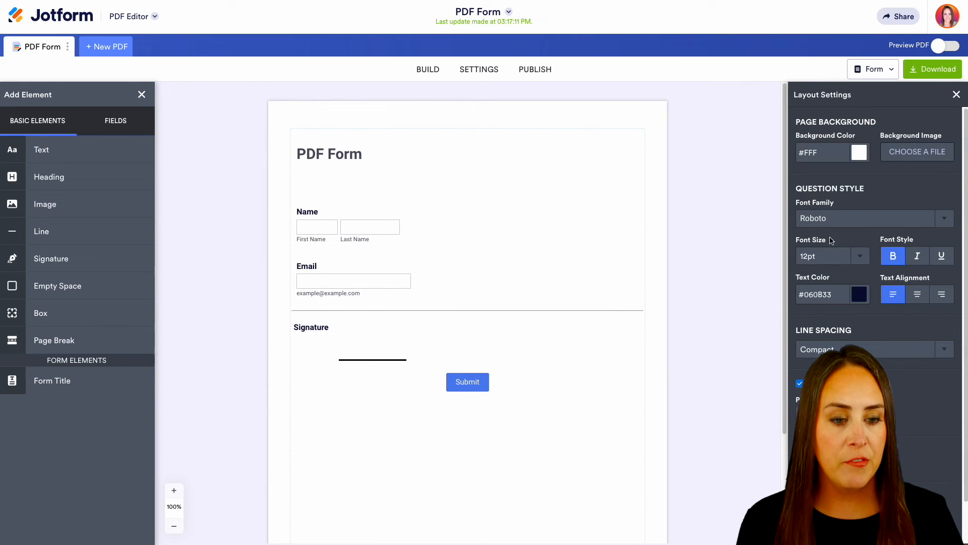
{"action": "scroll", "scroll_direction": "down", "scroll_amount": 3}
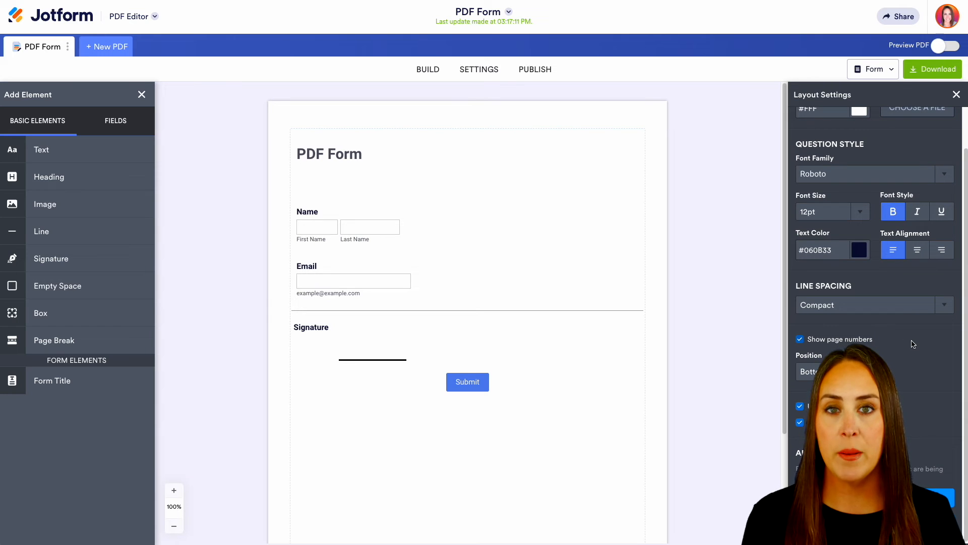
{"action": "mouse_move", "coordinate": [920, 411]}
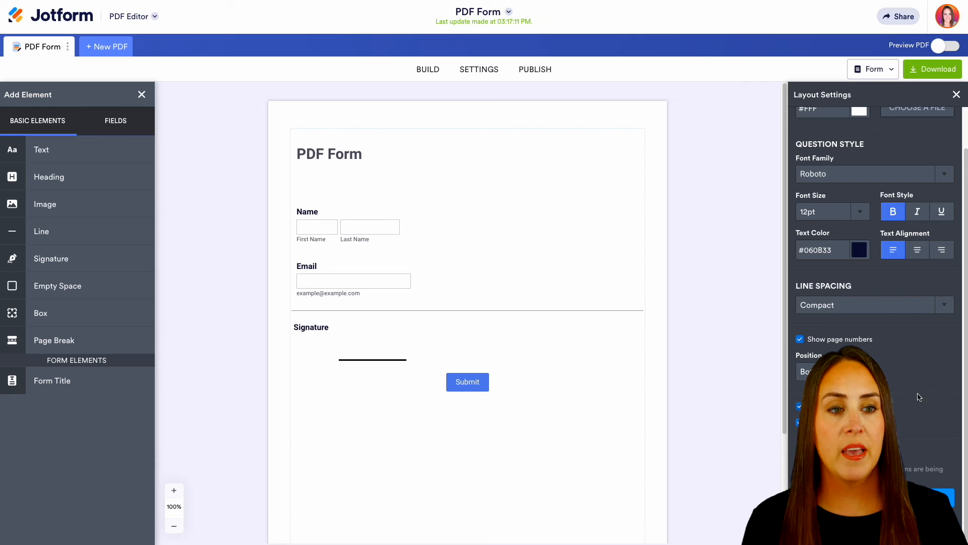
{"action": "left_click", "coordinate": [951, 45]}
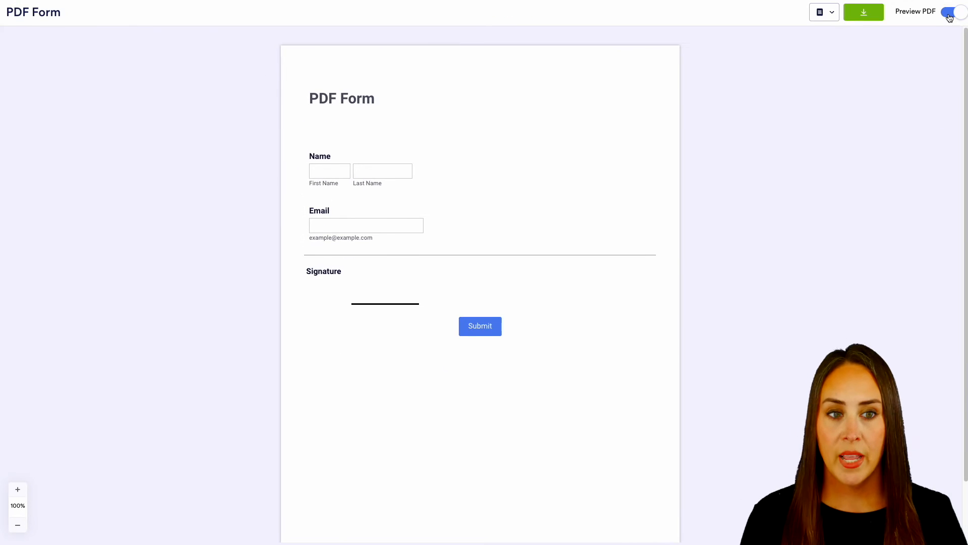
Download the form as PDF Form.pdf and try the connected online form's name field
{"action": "left_click", "coordinate": [823, 12]}
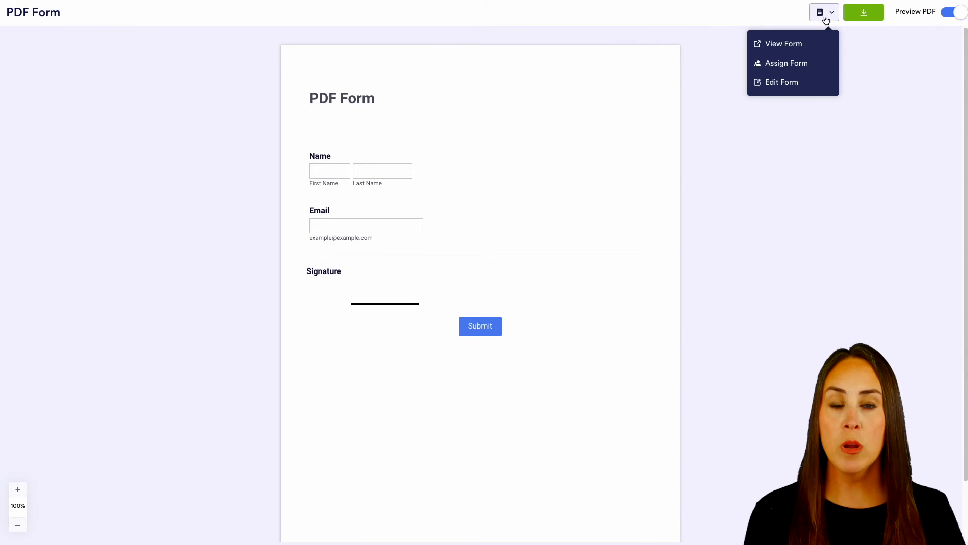
{"action": "mouse_move", "coordinate": [781, 82]}
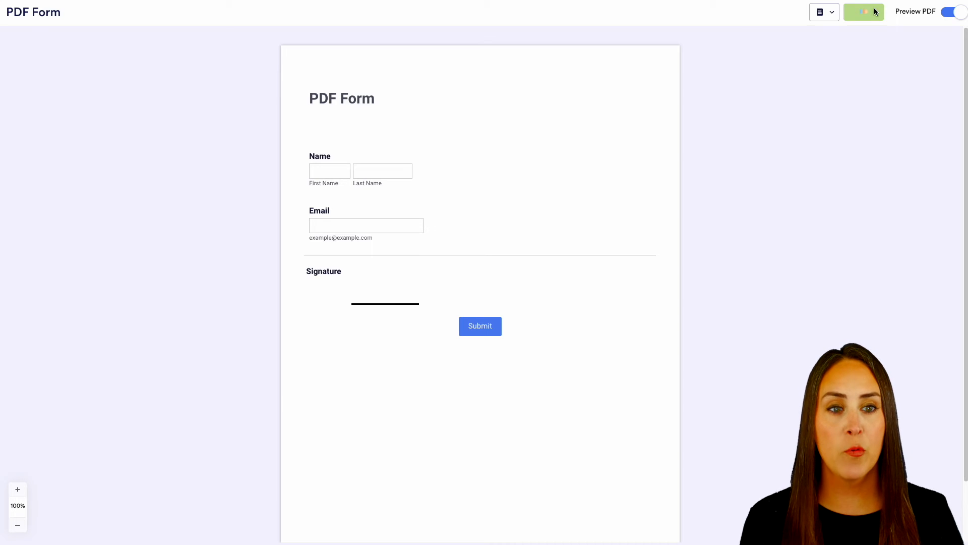
{"action": "left_click", "coordinate": [831, 12]}
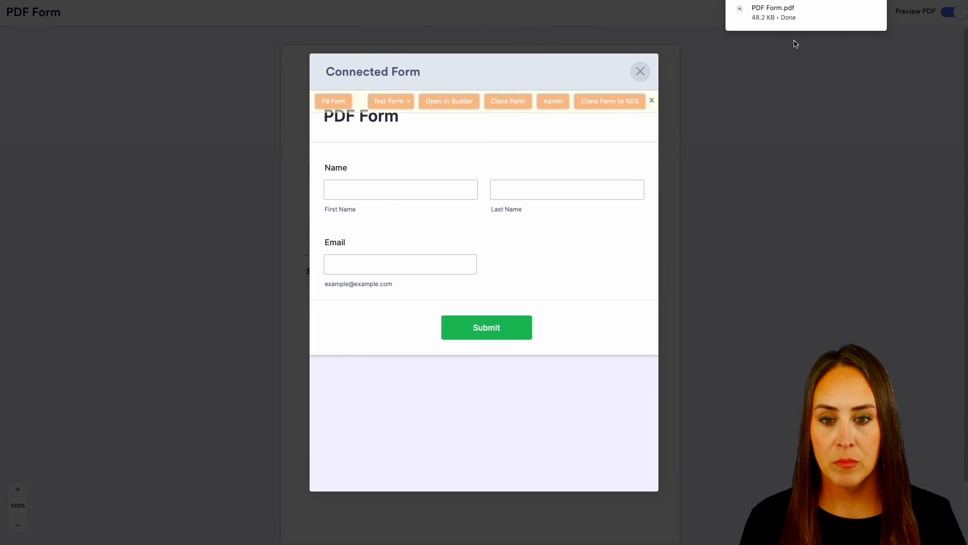
{"action": "left_click", "coordinate": [400, 189]}
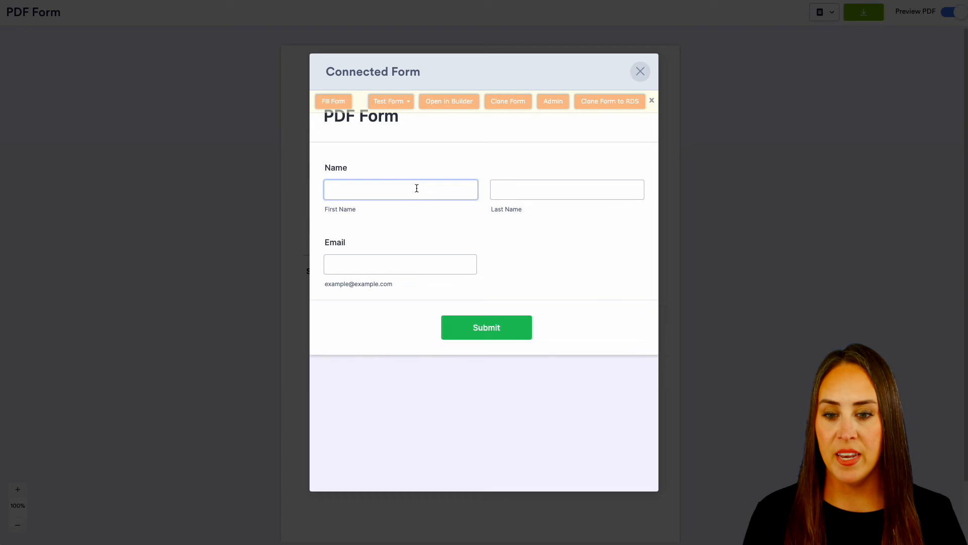
{"action": "left_click", "coordinate": [639, 71]}
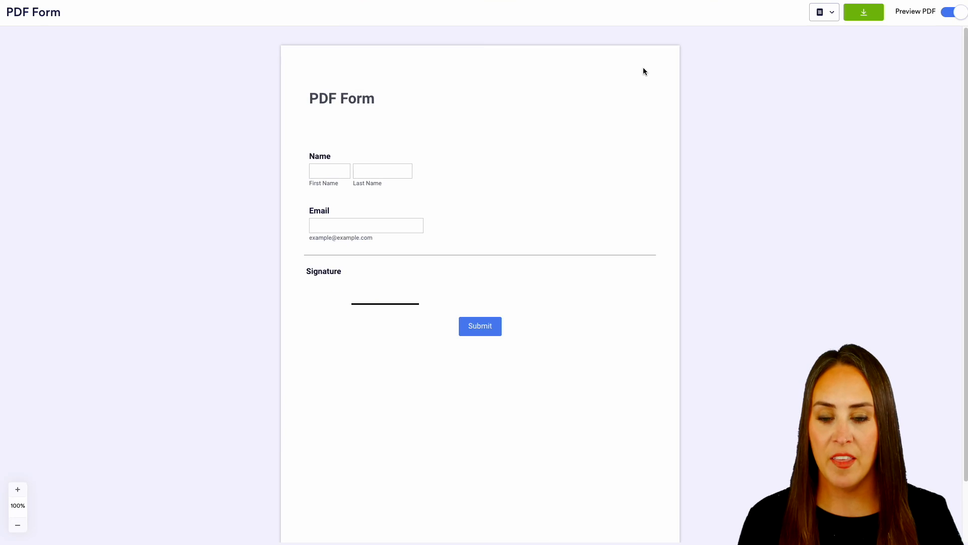
Switch Preview PDF off to return to editing mode
{"action": "left_click", "coordinate": [955, 11]}
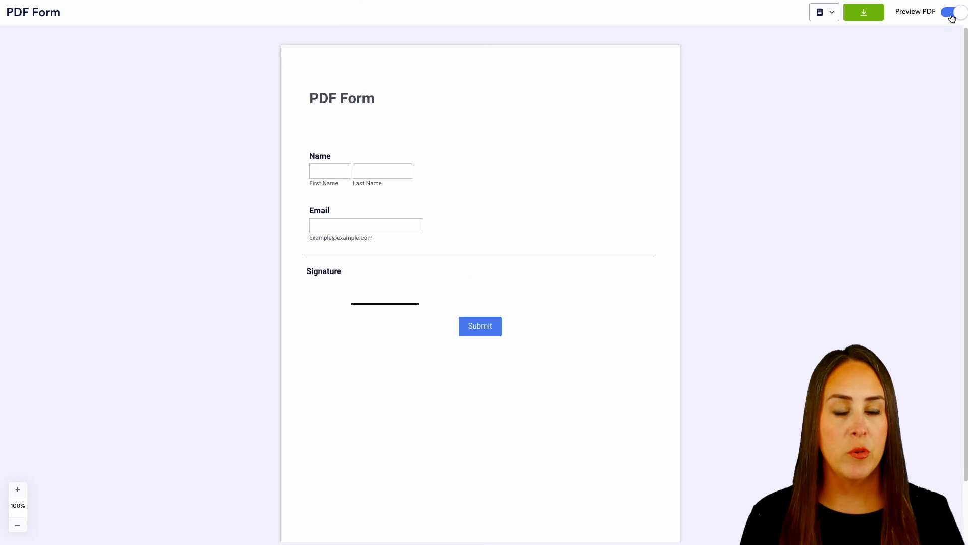
{"action": "left_click", "coordinate": [956, 11]}
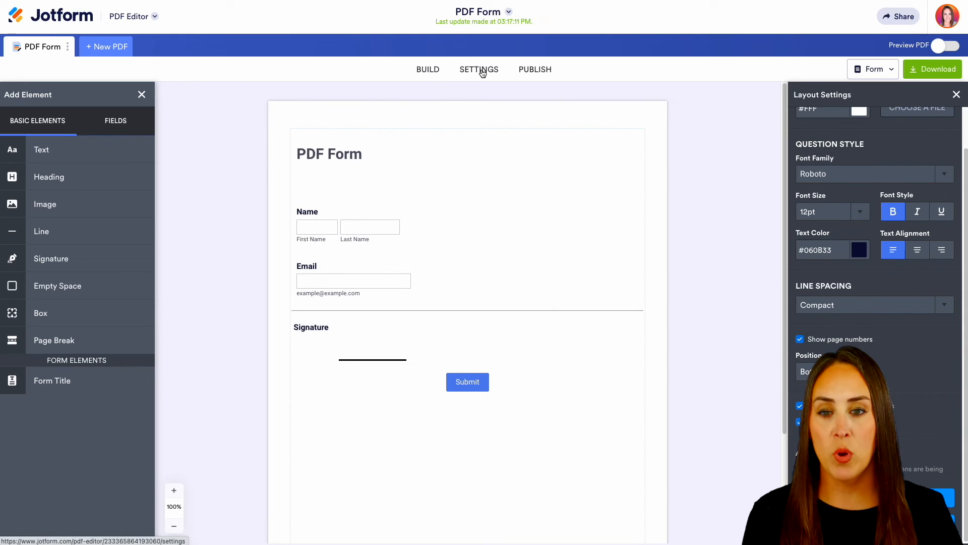
Look through Form Settings and Integrations, then reach the Publish page offering the PDF download
{"action": "left_click", "coordinate": [479, 68]}
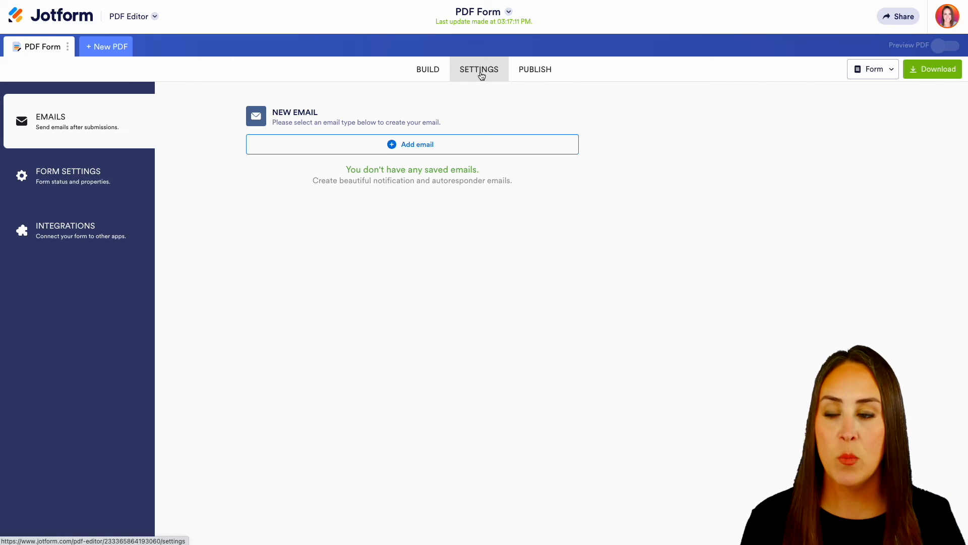
{"action": "left_click", "coordinate": [68, 175]}
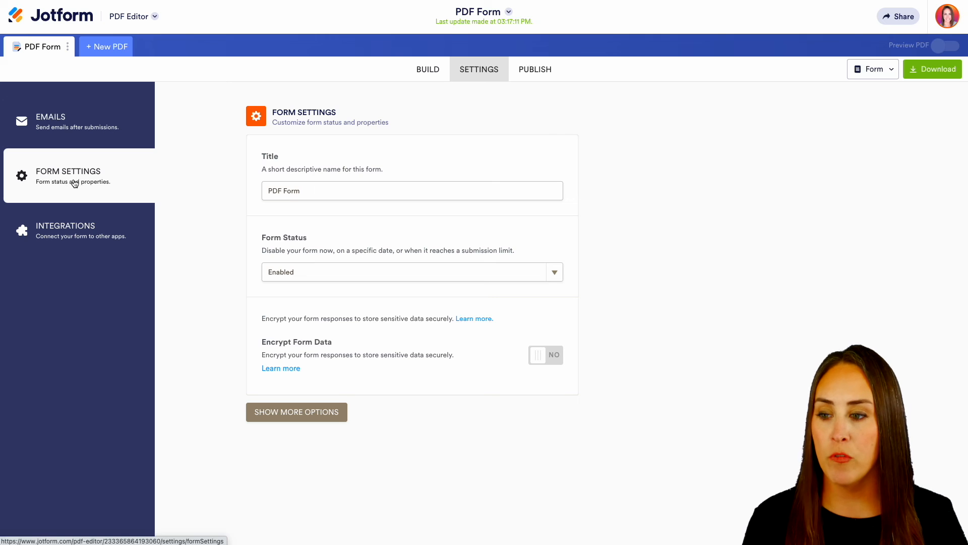
{"action": "left_click", "coordinate": [64, 230]}
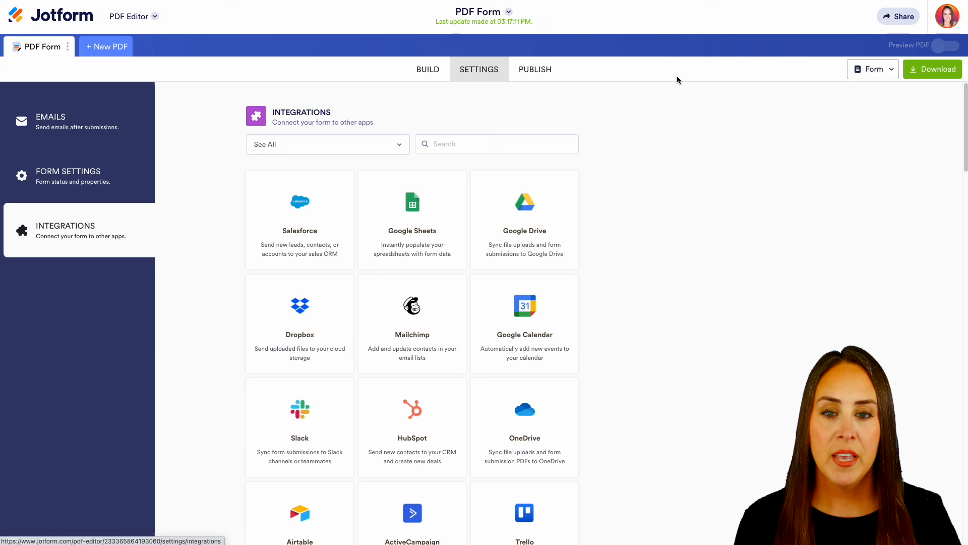
{"action": "left_click", "coordinate": [535, 68]}
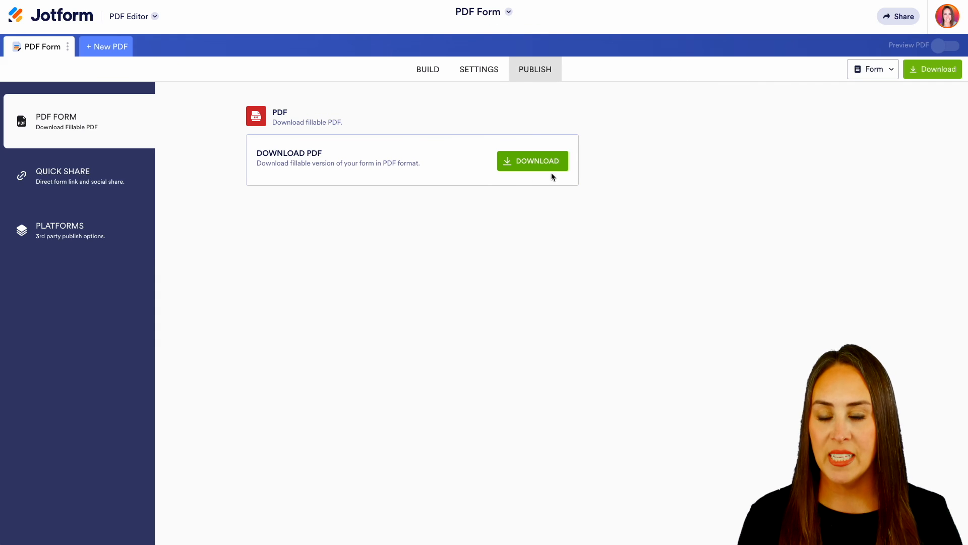
{"action": "mouse_move", "coordinate": [551, 192]}
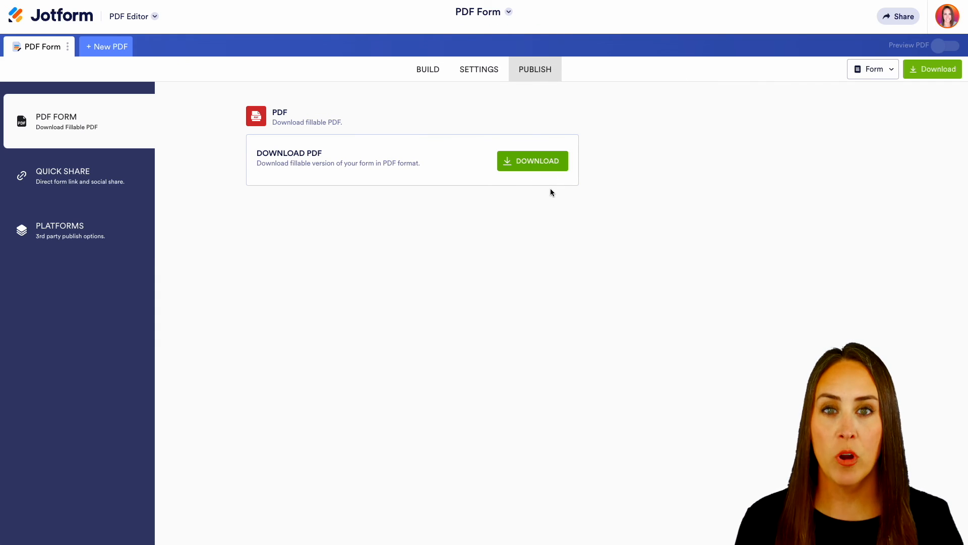